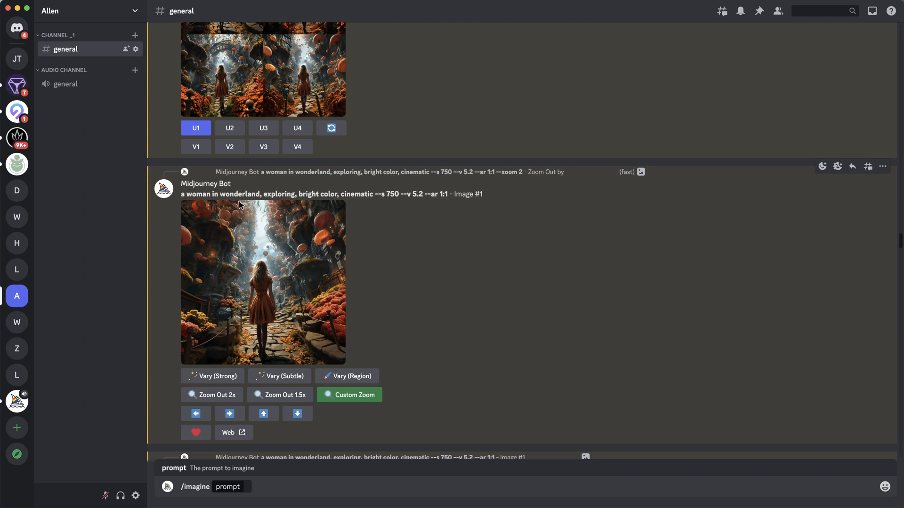
pyautogui.moveTo(338, 240)
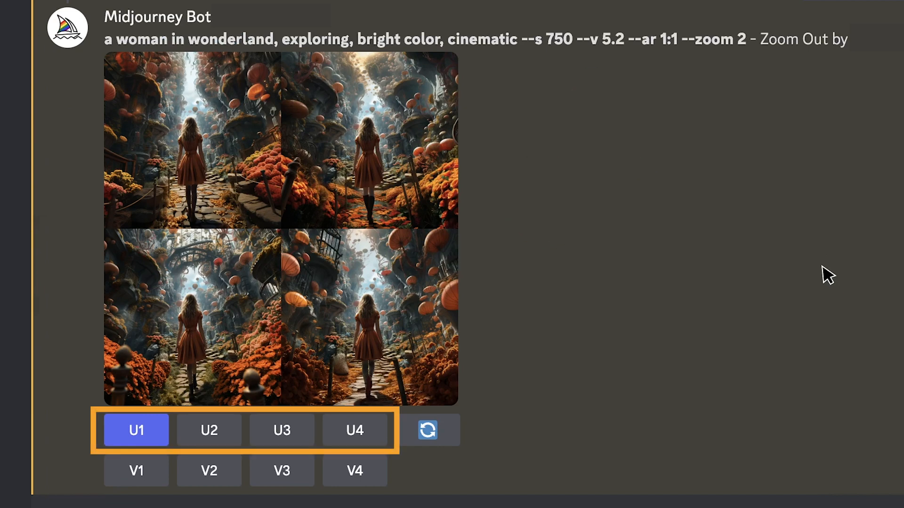
# Step: Upscale a wonderland image with U1, zoom it out 1.5x, and review the generated zoom-out results
pyautogui.click(136, 430)
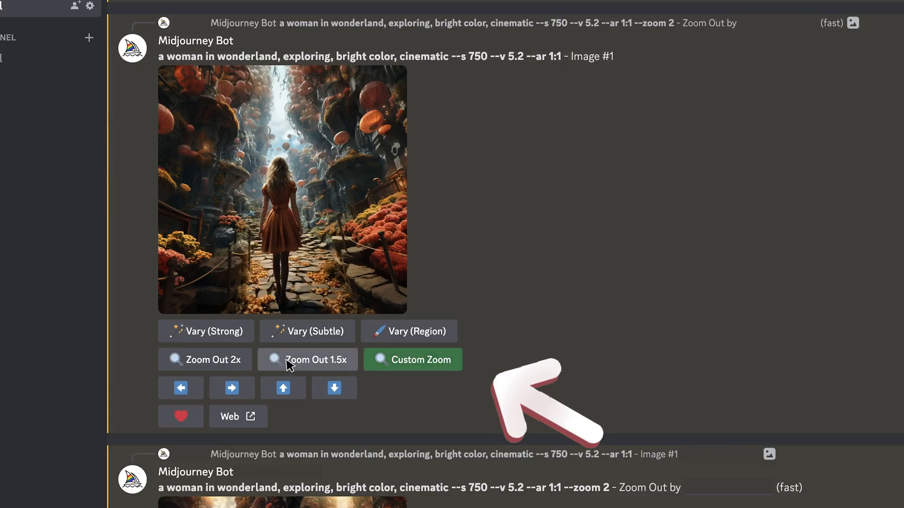
pyautogui.click(307, 359)
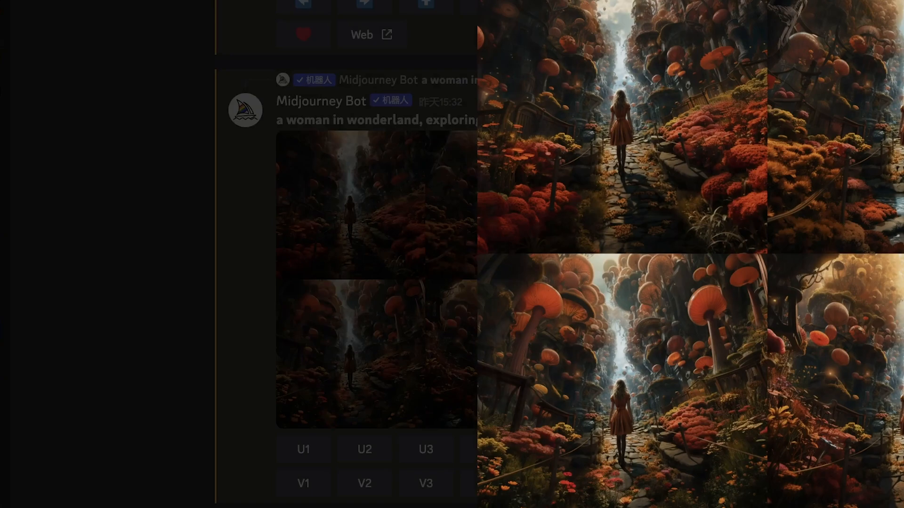
pyautogui.scroll(-3)
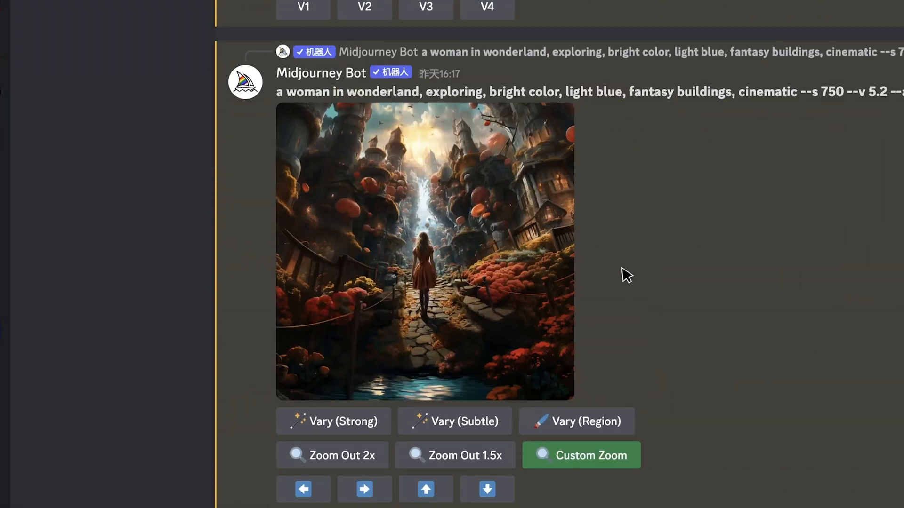
pyautogui.click(424, 251)
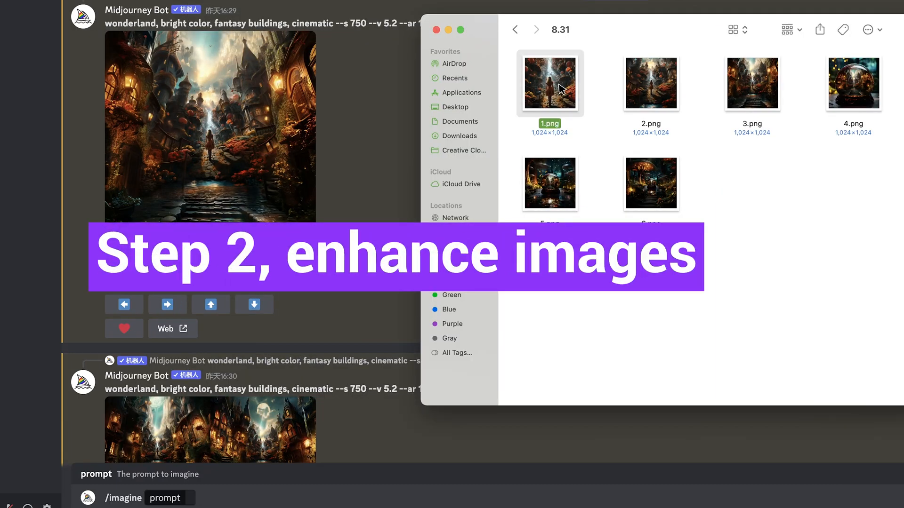
# Step: View the 8.31 folder's six numbered 1024×1024 wonderland PNGs in Finder
pyautogui.doubleClick(549, 83)
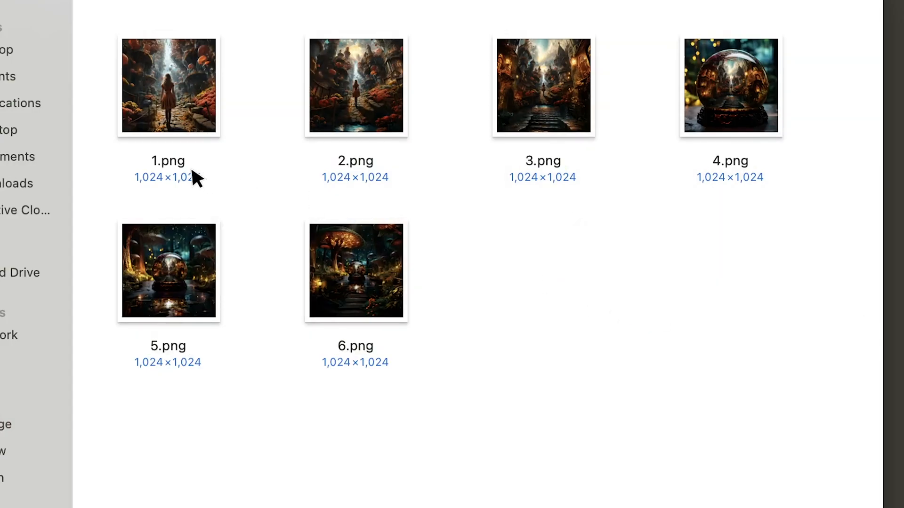
pyautogui.moveTo(206, 196)
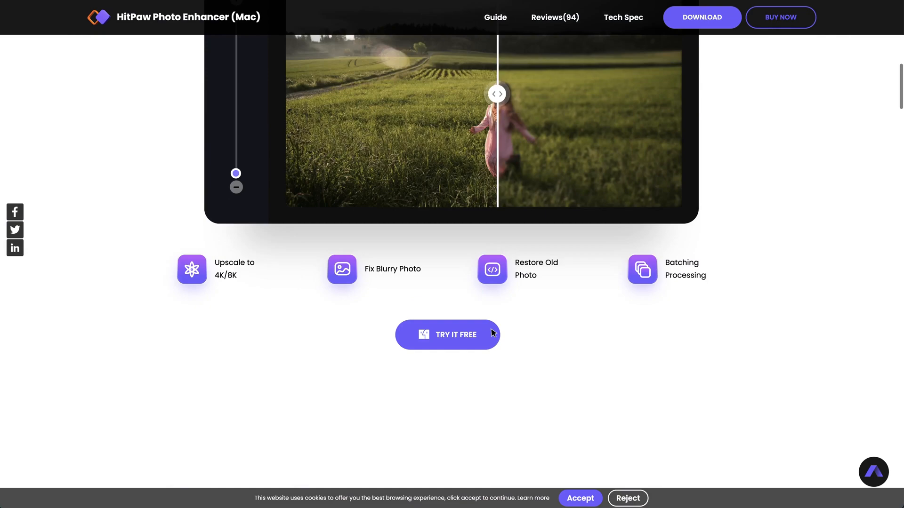
# Step: Scroll the HitPaw Photo Enhancer product page to review its features
pyautogui.scroll(-3)
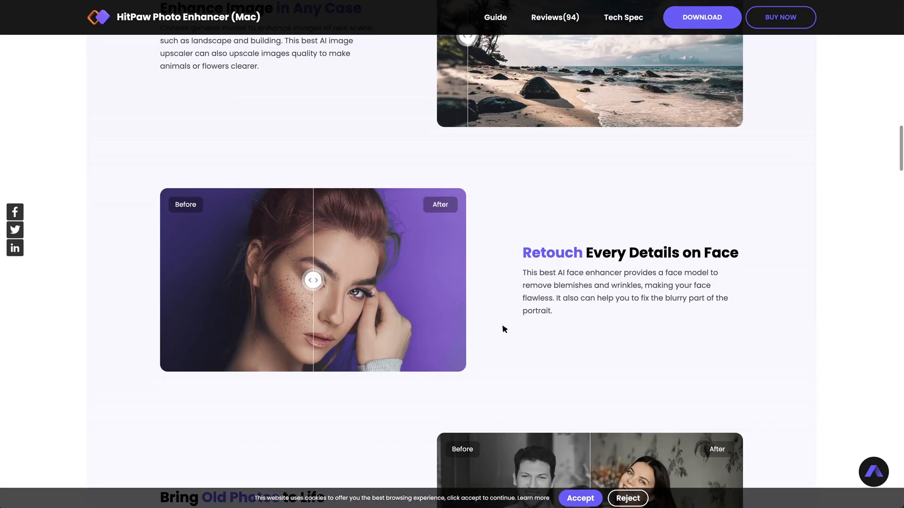
pyautogui.scroll(-3)
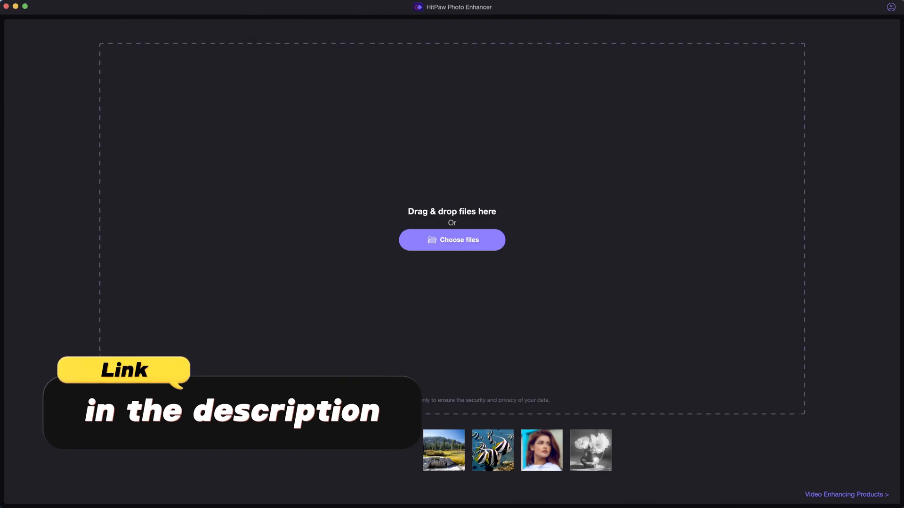
# Step: Load 1–6.png into HitPaw, keep the General model at 400% resolution, and preview the enhanced stone path
pyautogui.click(451, 240)
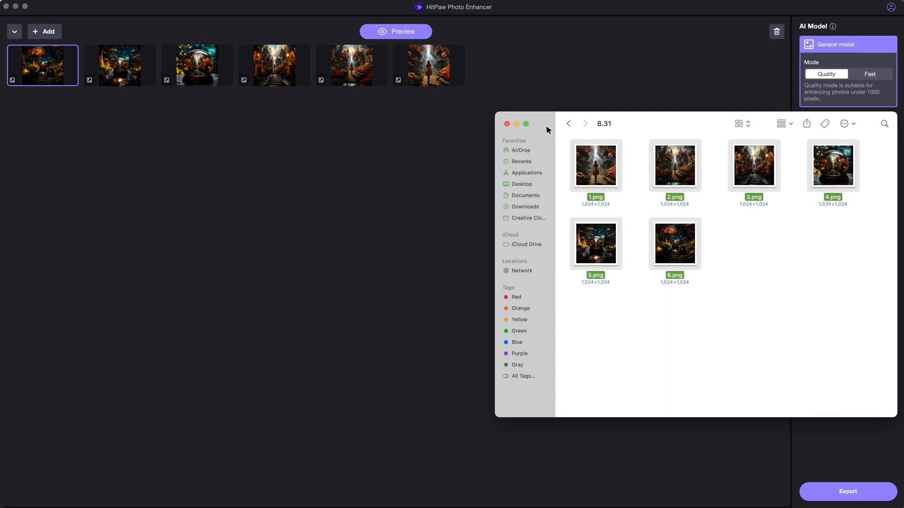
pyautogui.click(508, 124)
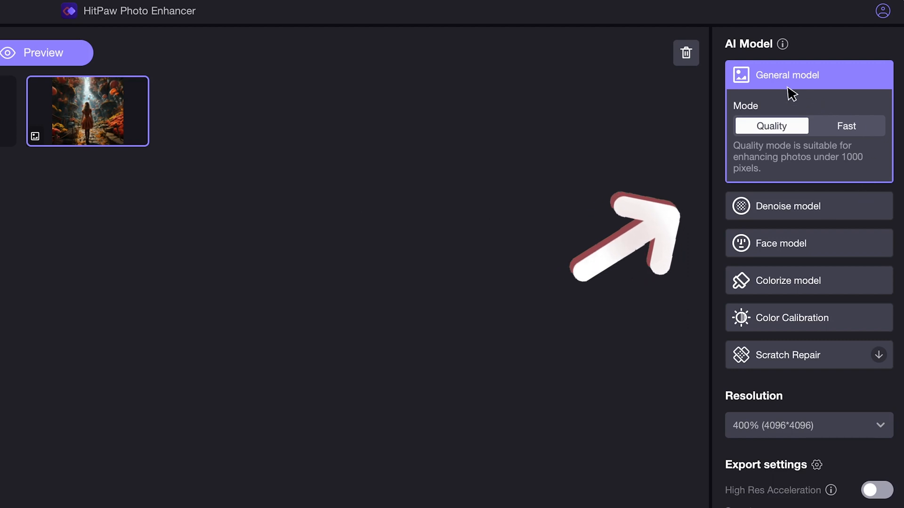
pyautogui.moveTo(779, 191)
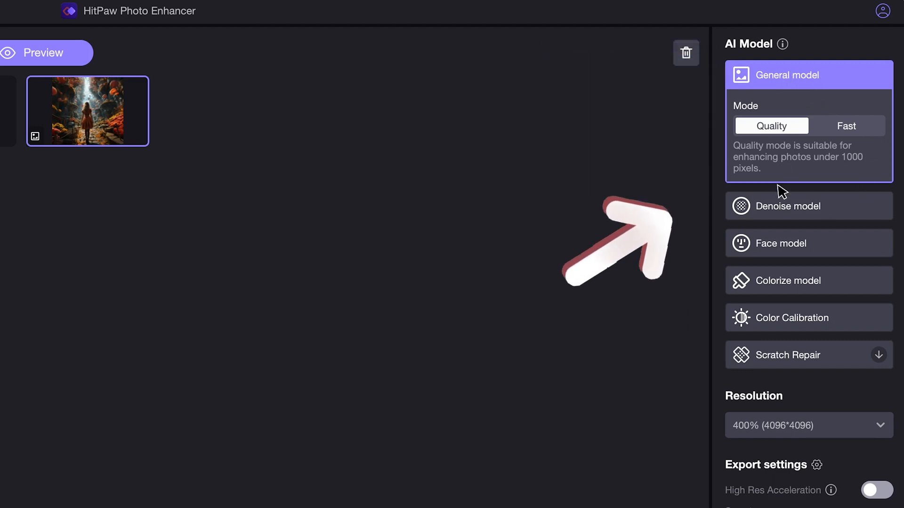
pyautogui.click(807, 426)
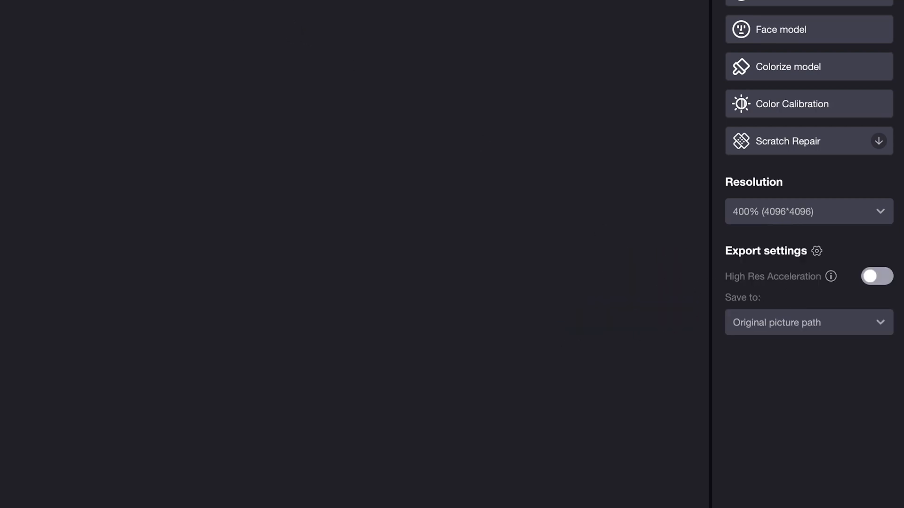
pyautogui.click(807, 212)
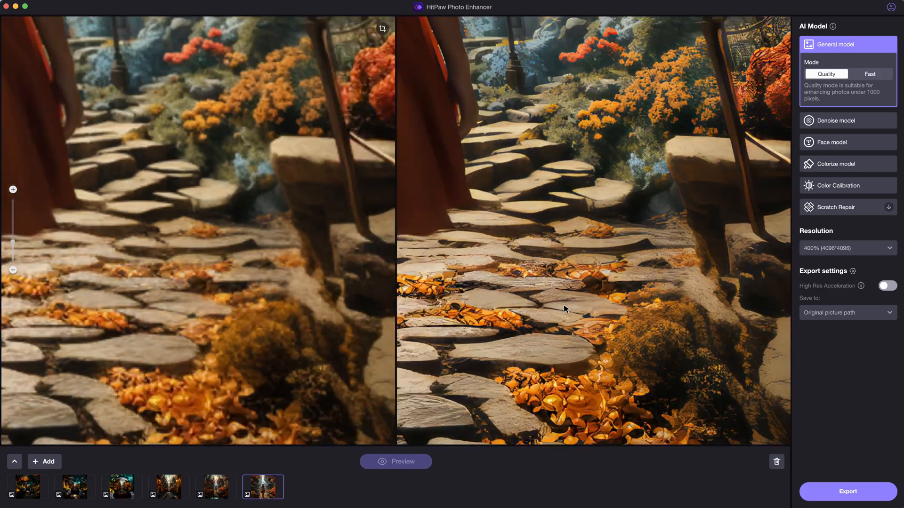
# Step: Apply the current enhancement settings to all six images and export the enhanced versions
pyautogui.rightClick(263, 487)
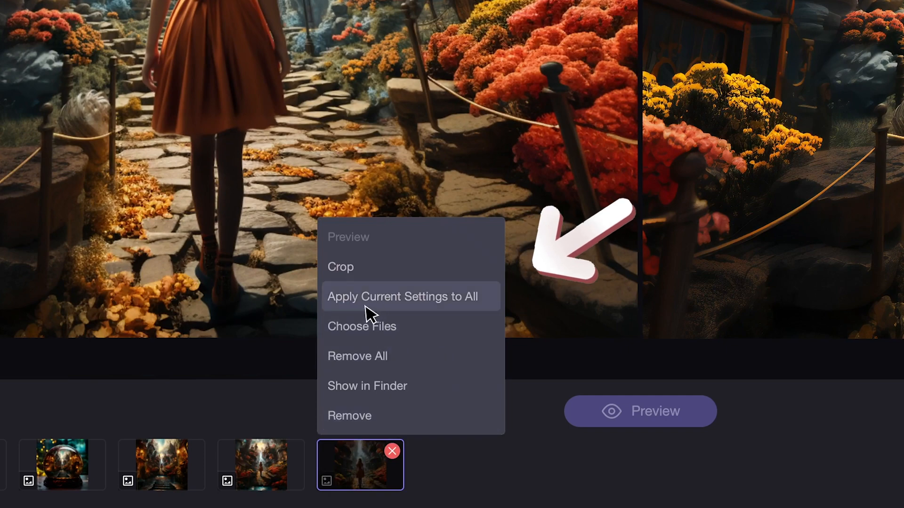
pyautogui.click(402, 297)
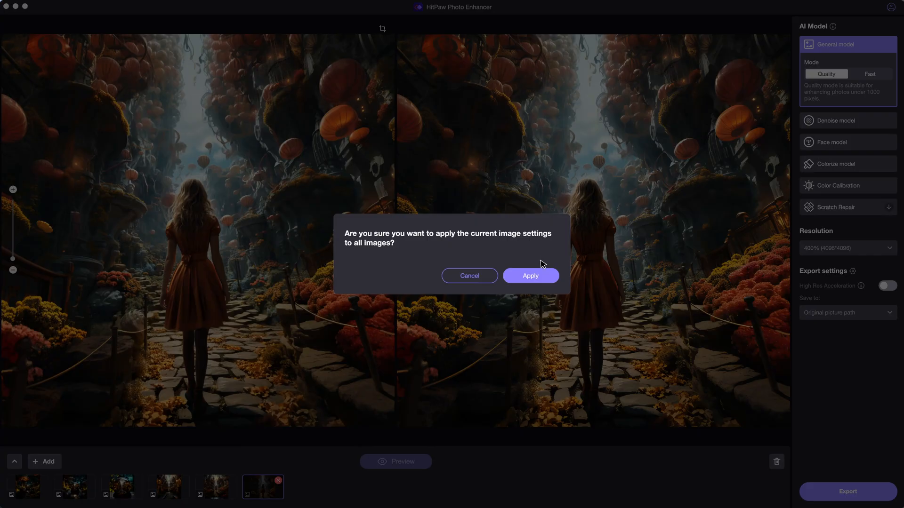
pyautogui.click(529, 276)
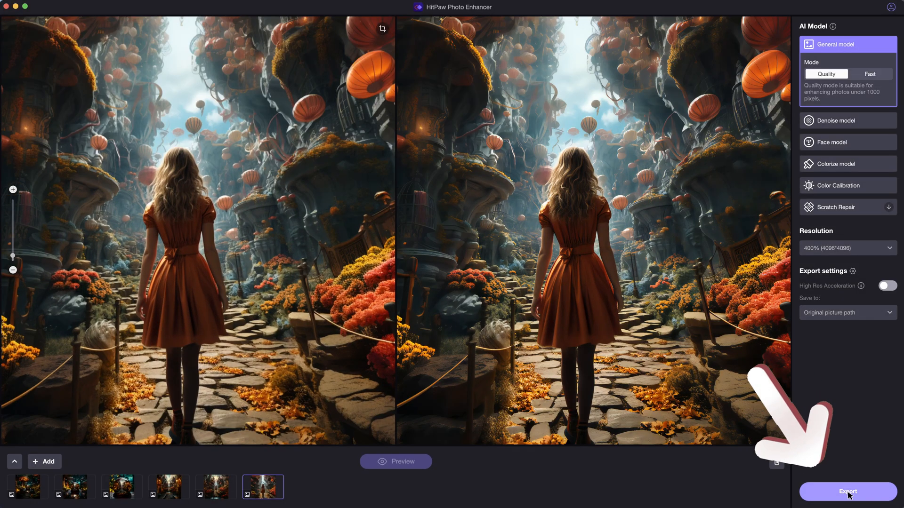
pyautogui.click(847, 491)
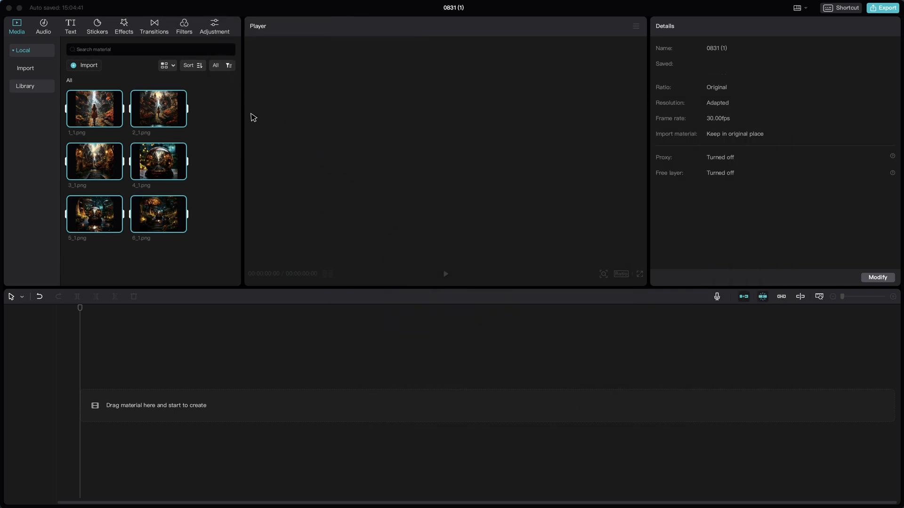
# Step: Add the six enhanced images to the timeline and move each clip onto its own stacked, staggered track
pyautogui.click(212, 234)
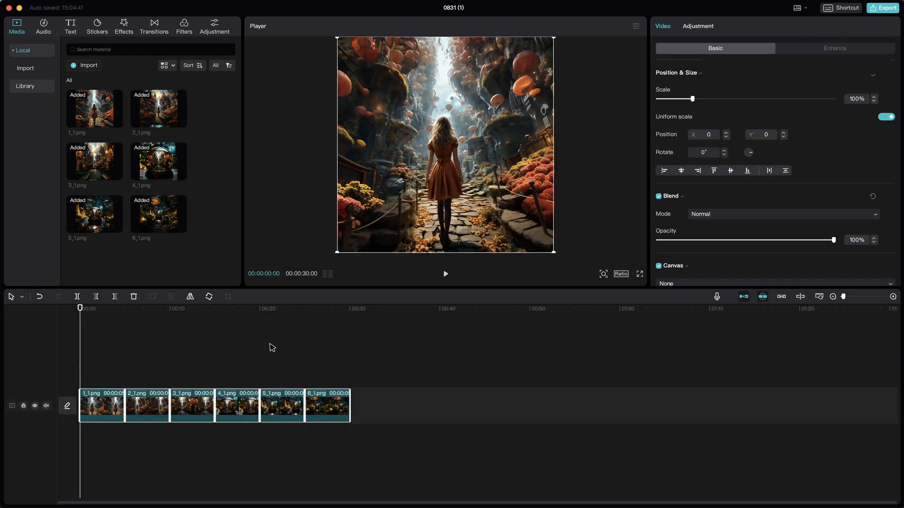
pyautogui.click(238, 309)
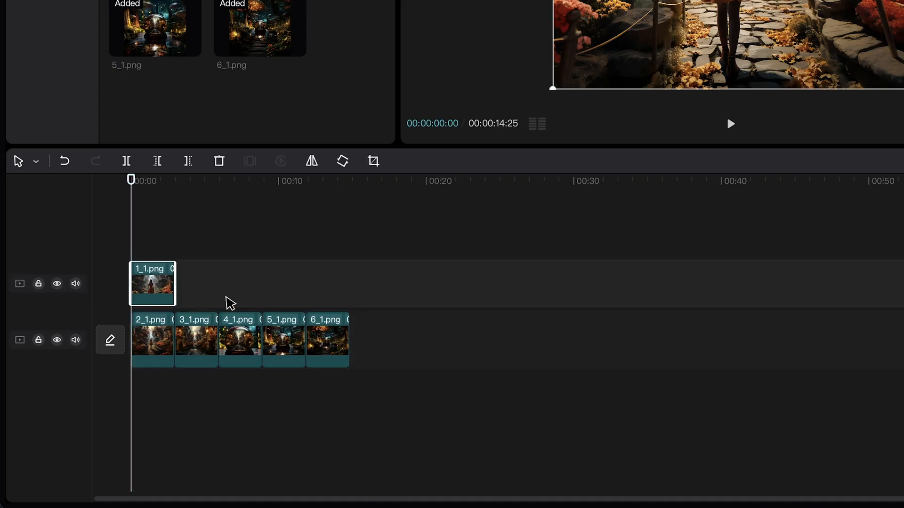
pyautogui.moveTo(150, 340); pyautogui.dragTo(184, 297)
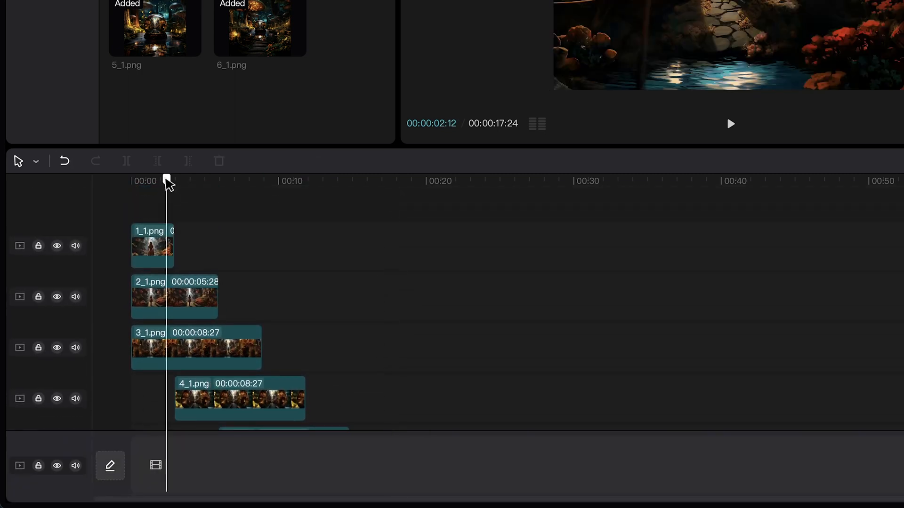
pyautogui.click(153, 245)
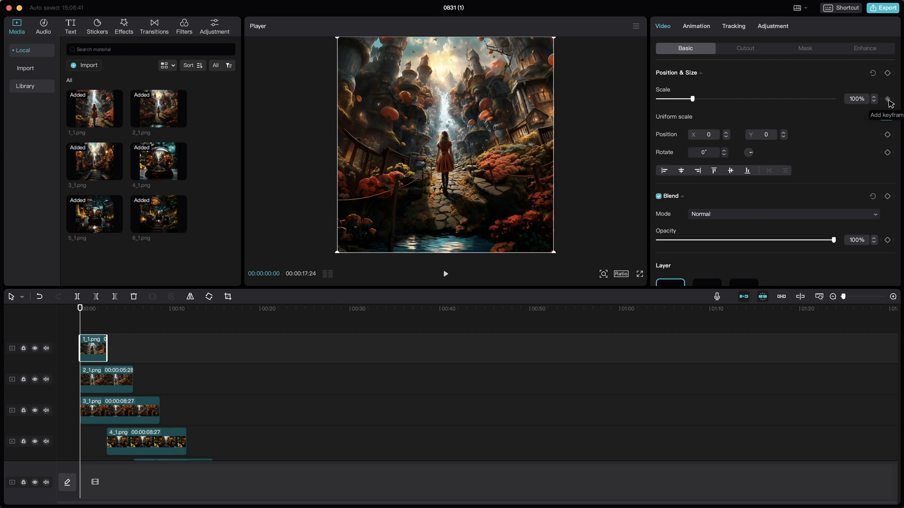
# Step: Add scale keyframes at the clip boundaries, with 100% at the third clip's end
pyautogui.click(104, 308)
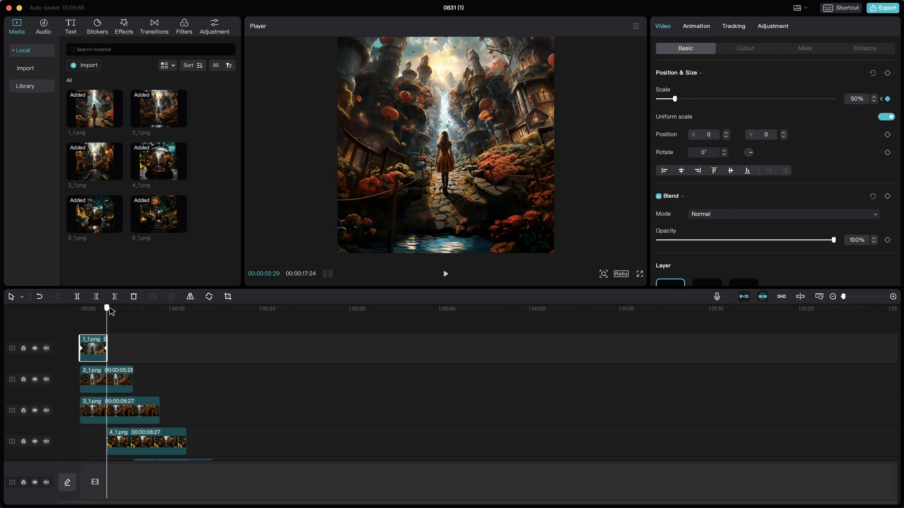
pyautogui.click(105, 379)
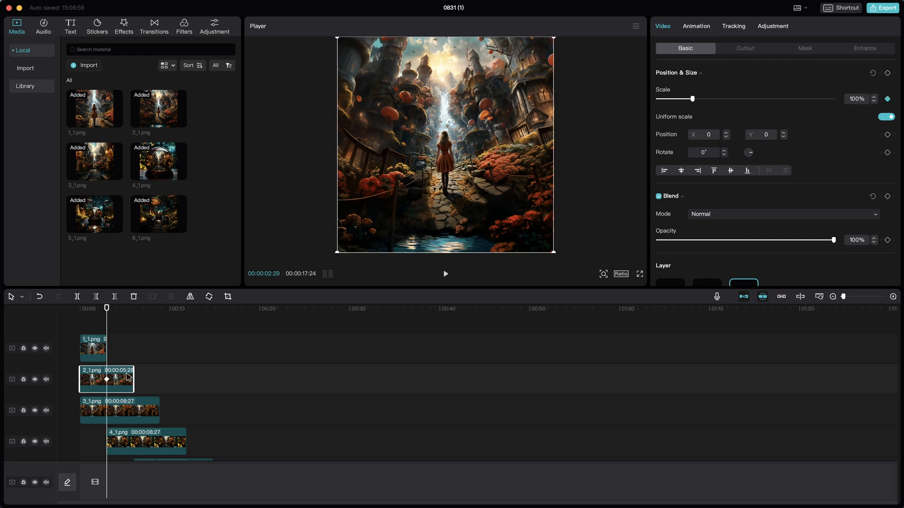
pyautogui.click(80, 308)
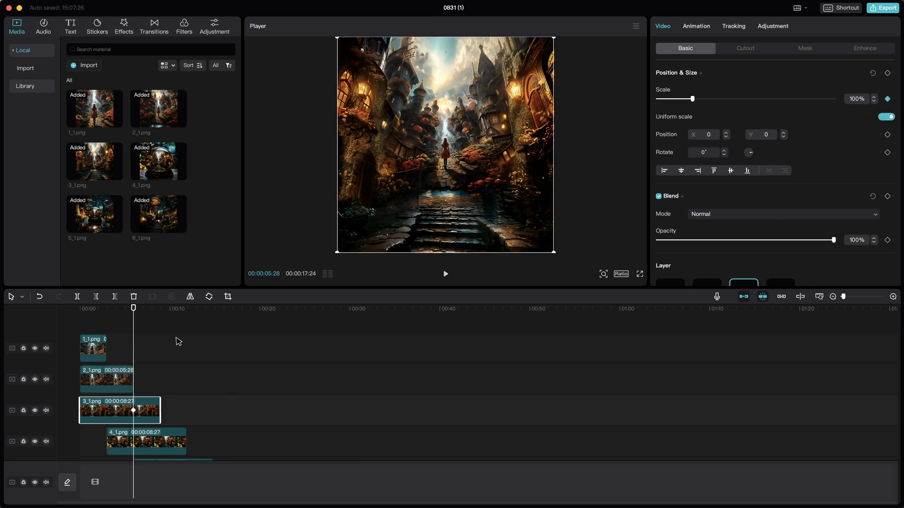
pyautogui.click(107, 309)
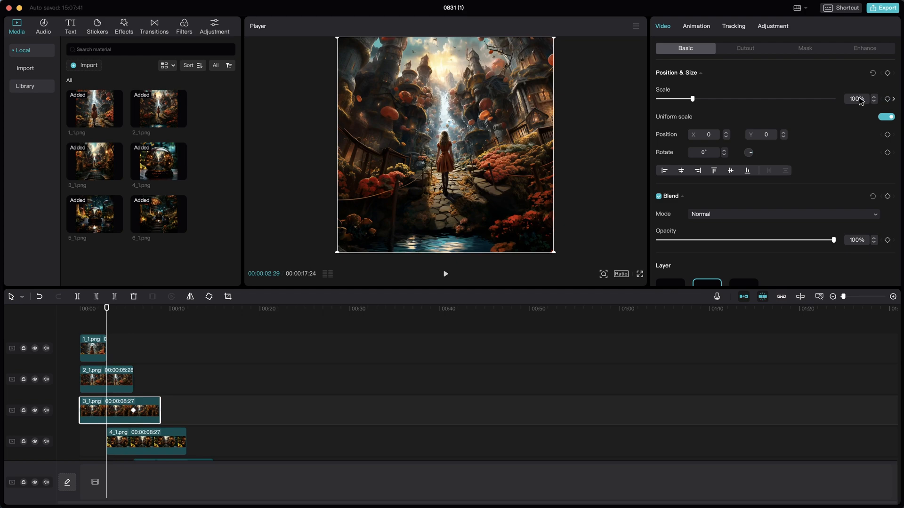
# Step: Raise the third clip's start scale toward 400% and play through to check the zoom
pyautogui.moveTo(684, 99); pyautogui.dragTo(728, 99)
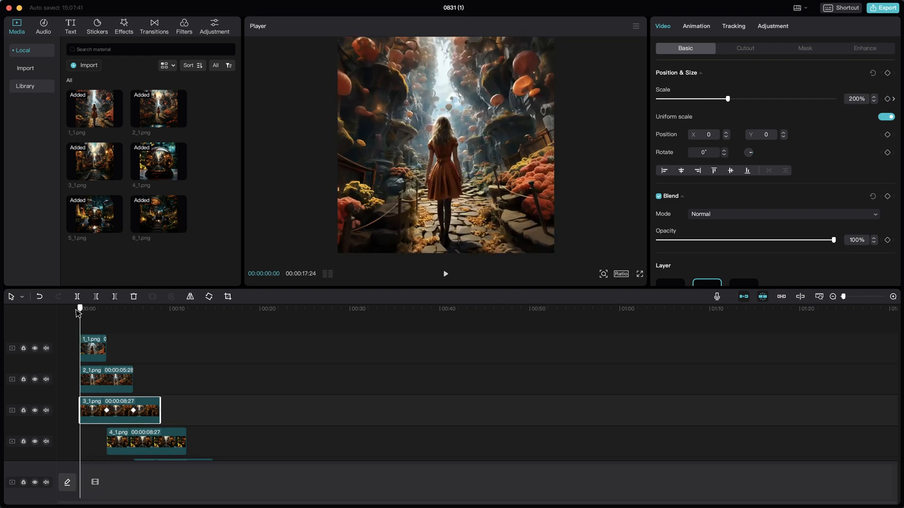
pyautogui.moveTo(728, 99); pyautogui.dragTo(798, 99)
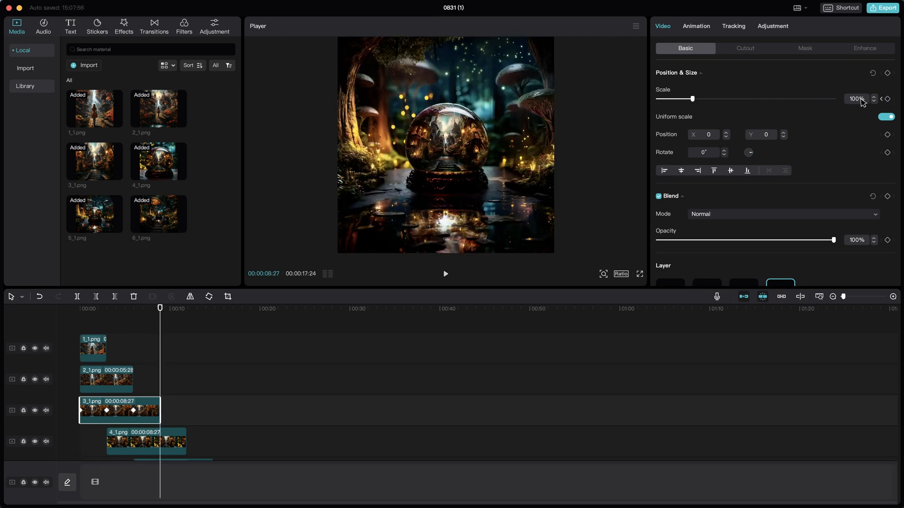
pyautogui.moveTo(692, 99); pyautogui.dragTo(674, 99)
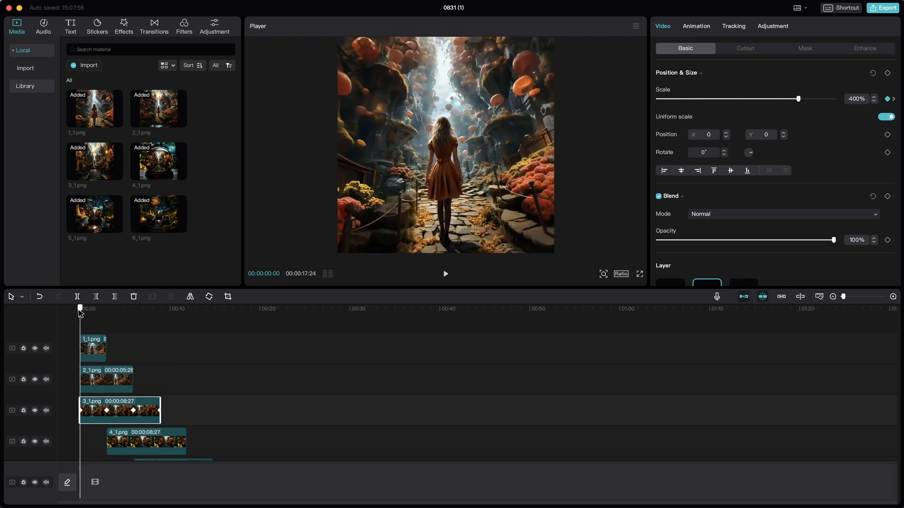
pyautogui.moveTo(80, 308); pyautogui.dragTo(127, 308)
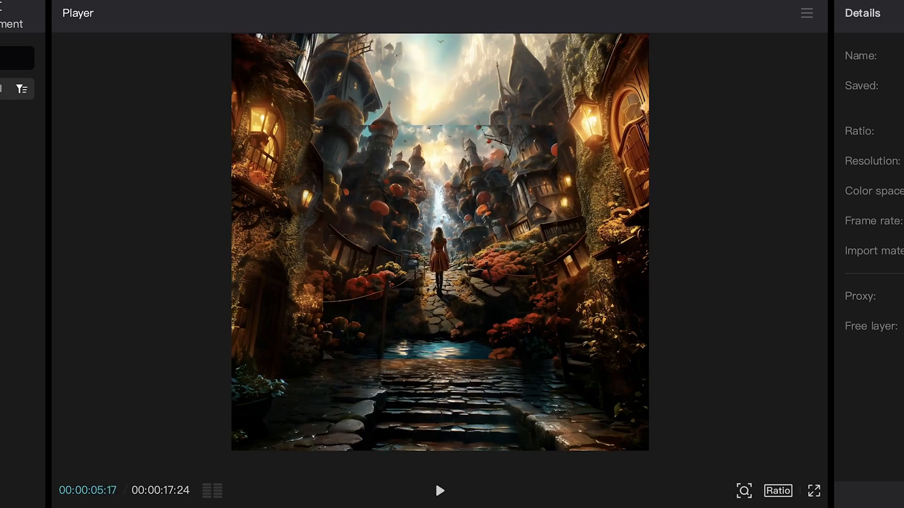
pyautogui.click(440, 491)
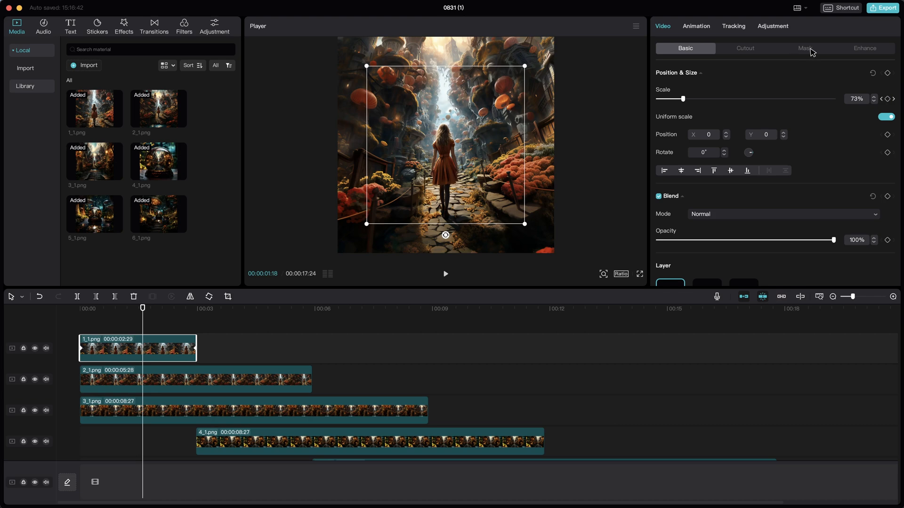
# Step: Give 1_1.png a rectangle mask sized 3600 by 3600 with slightly softened edges
pyautogui.click(805, 48)
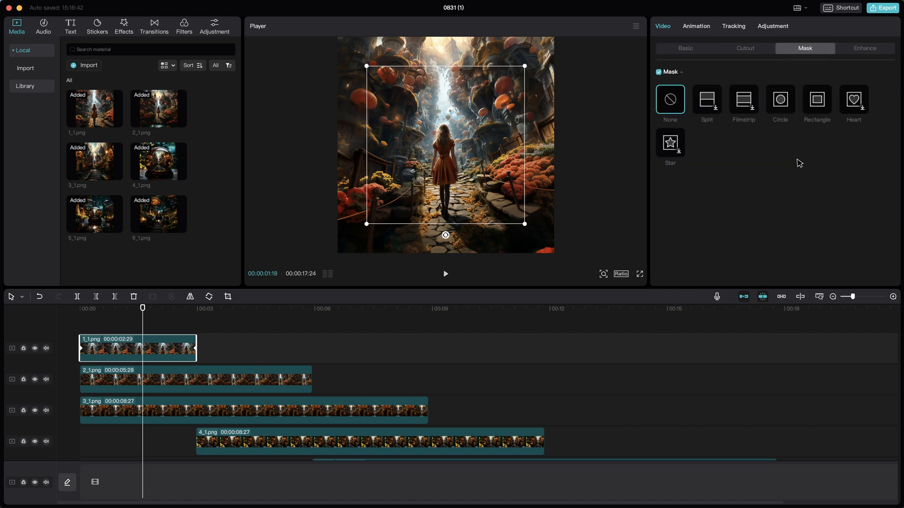
pyautogui.click(817, 99)
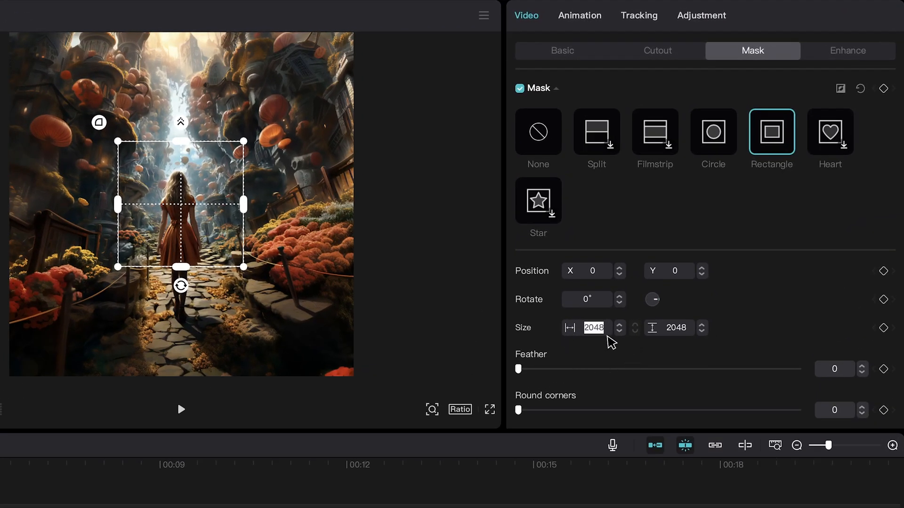
pyautogui.write('3600')
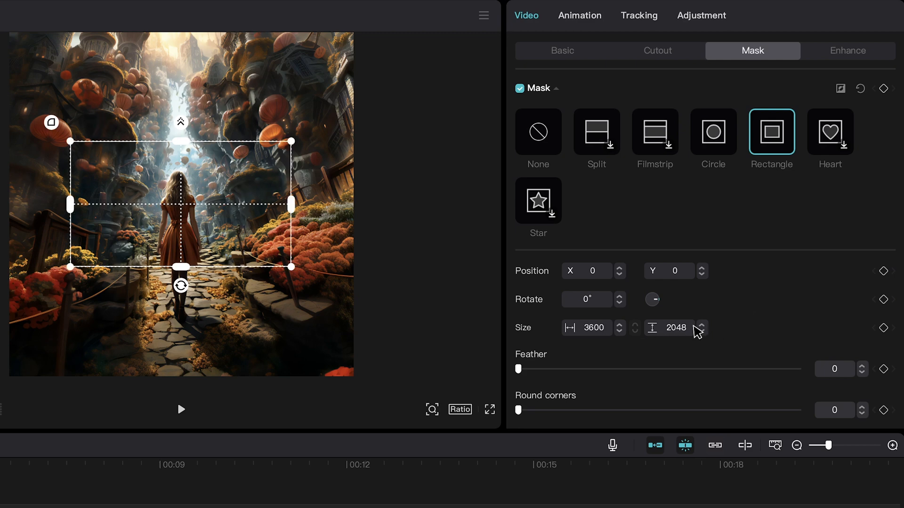
pyautogui.click(701, 325)
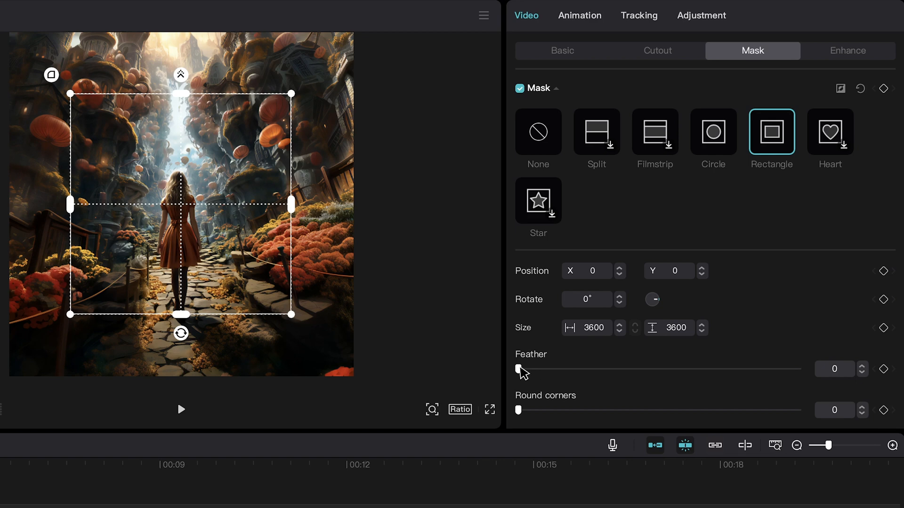
pyautogui.moveTo(518, 370); pyautogui.dragTo(545, 370)
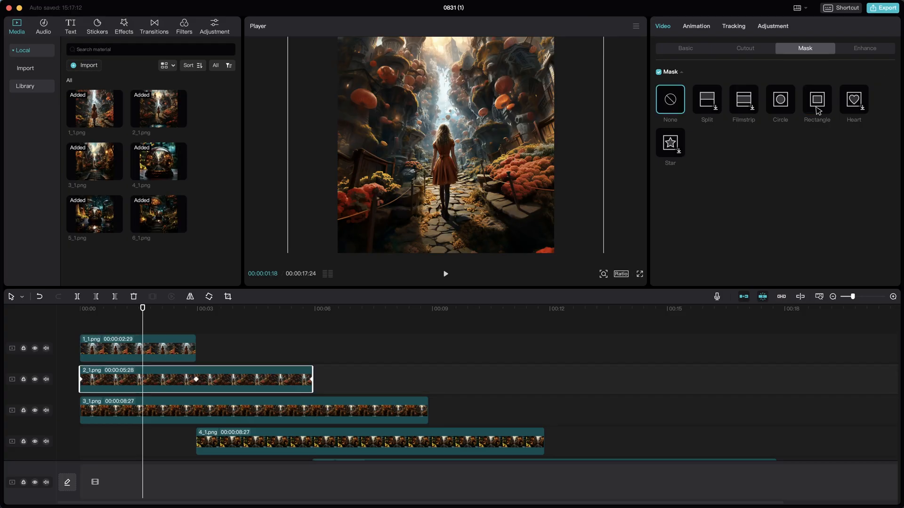
# Step: Give 2_1.png a 3600-high rectangle mask and add a rectangle mask to 4_1.png
pyautogui.click(818, 99)
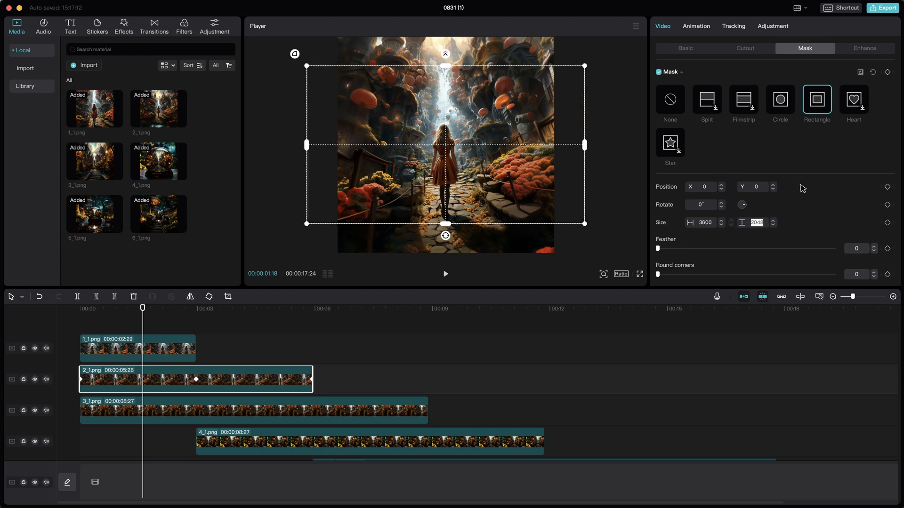
pyautogui.click(669, 99)
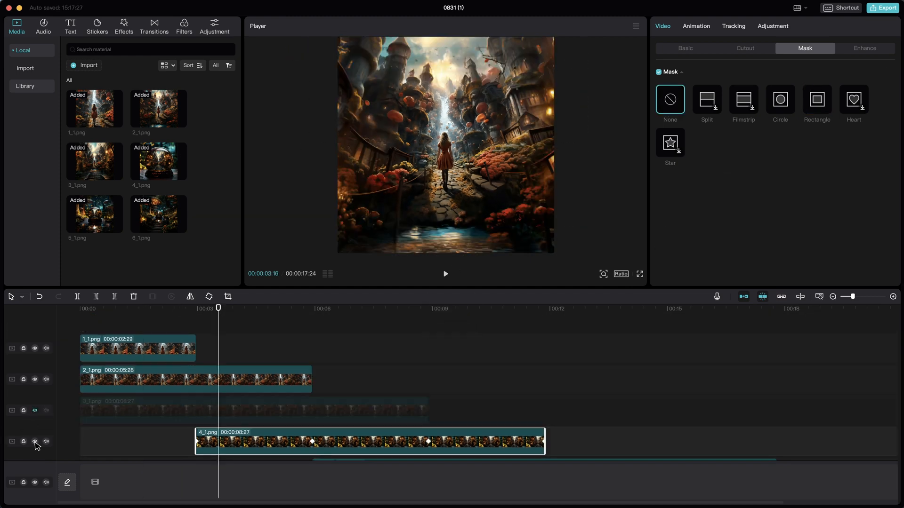
pyautogui.click(818, 99)
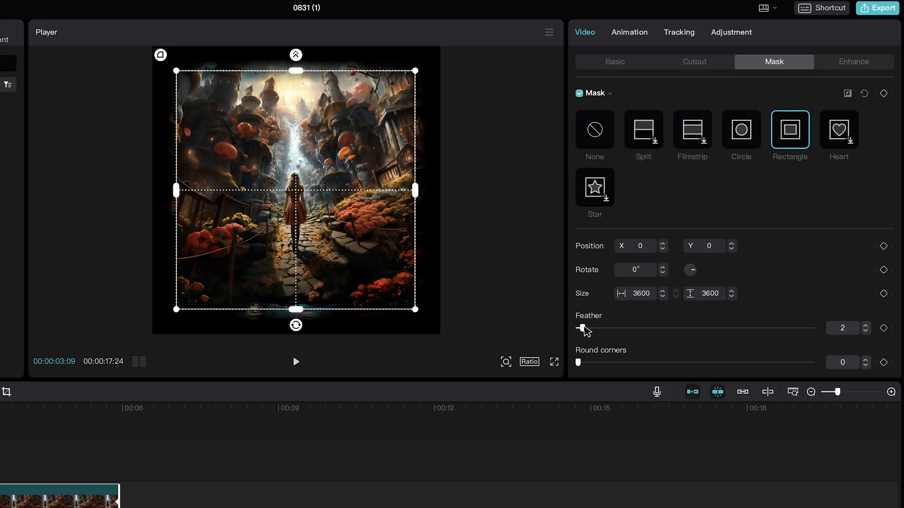
# Step: Feather the fourth clip's rectangle mask edges to about 4
pyautogui.moveTo(584, 327); pyautogui.dragTo(577, 327)
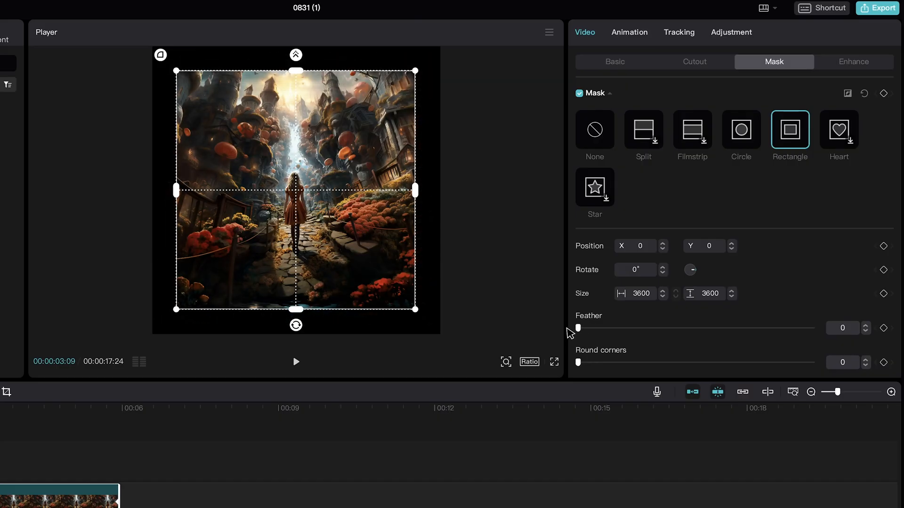
pyautogui.moveTo(579, 328); pyautogui.dragTo(589, 328)
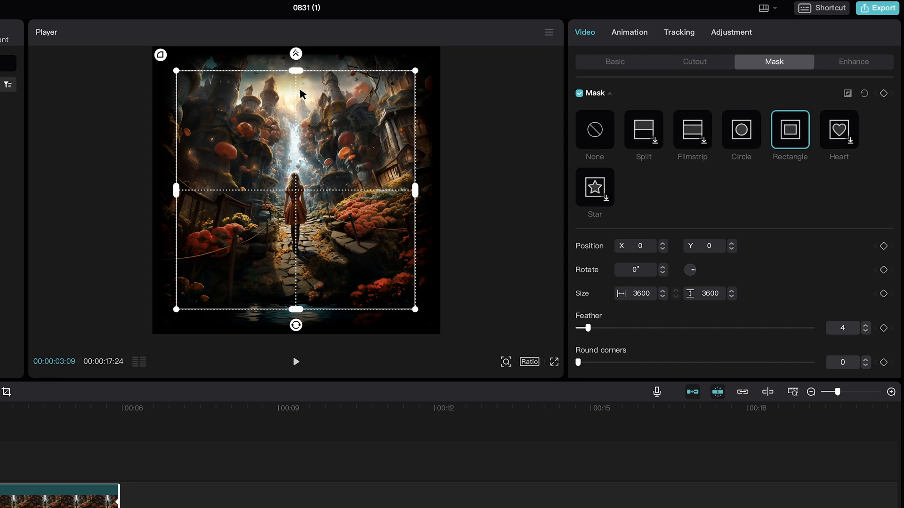
pyautogui.moveTo(422, 160)
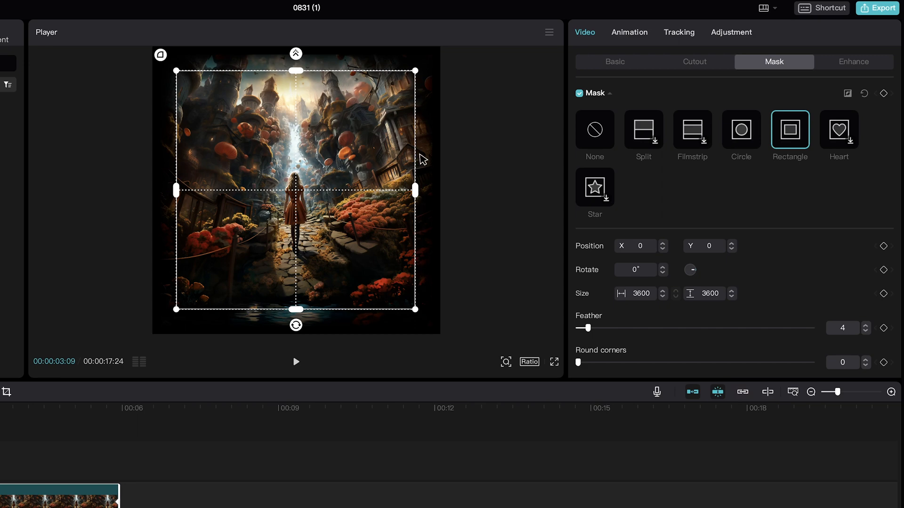
pyautogui.moveTo(605, 340)
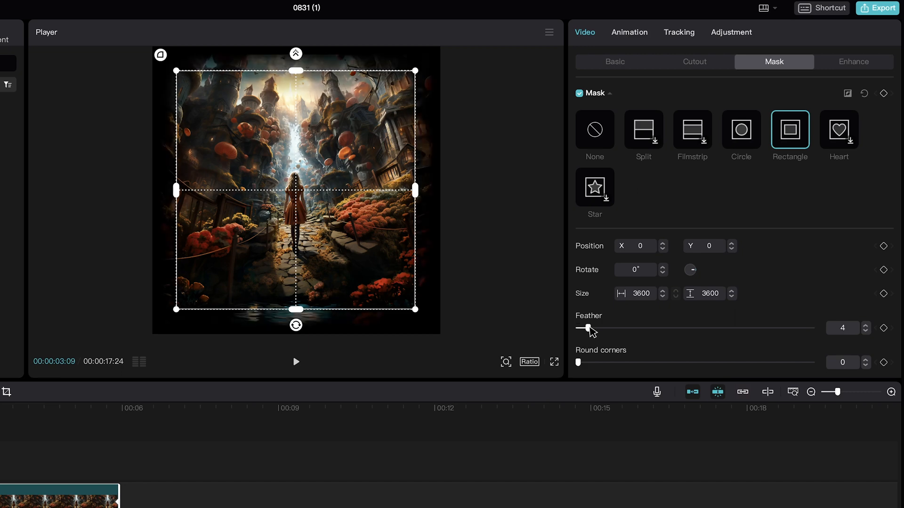
pyautogui.moveTo(579, 328); pyautogui.dragTo(606, 328)
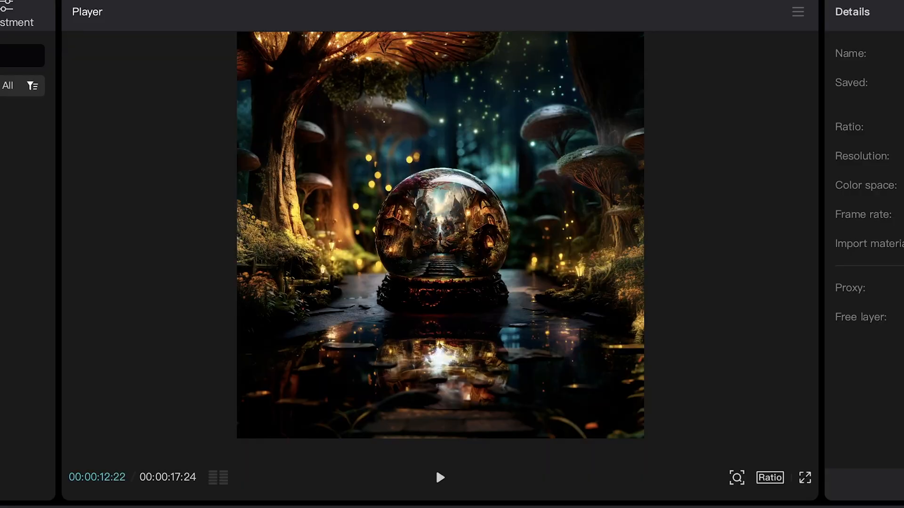
pyautogui.click(440, 477)
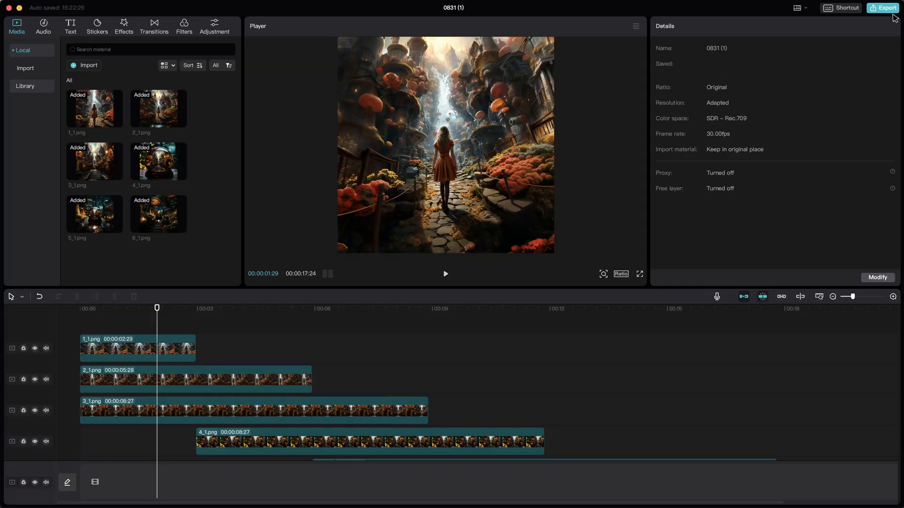
pyautogui.click(882, 7)
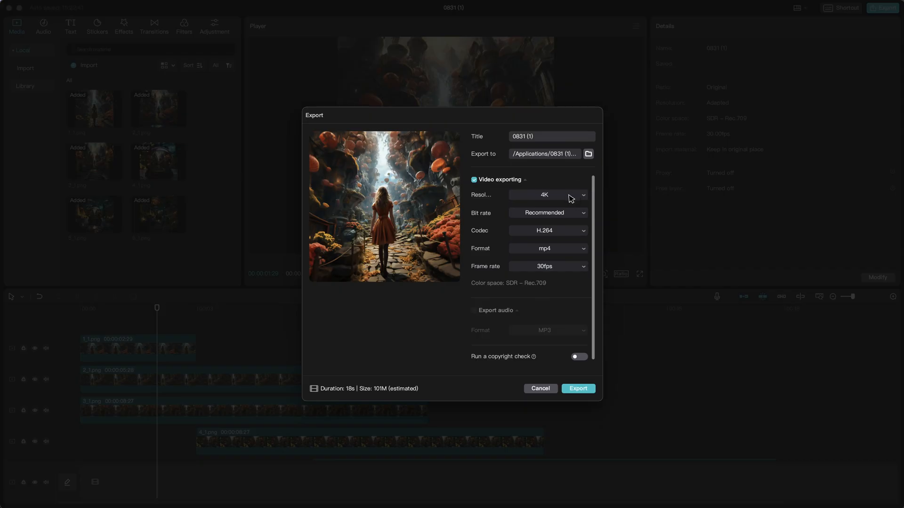
pyautogui.moveTo(533, 274)
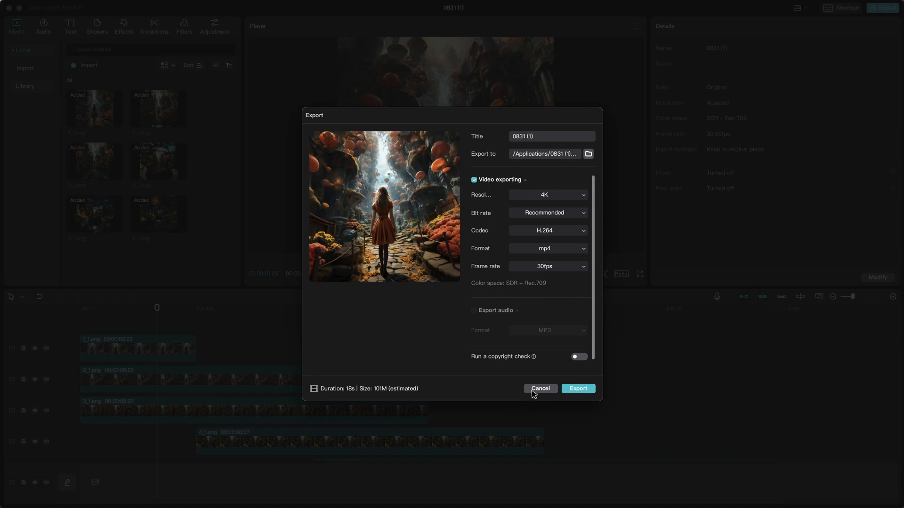
pyautogui.click(540, 388)
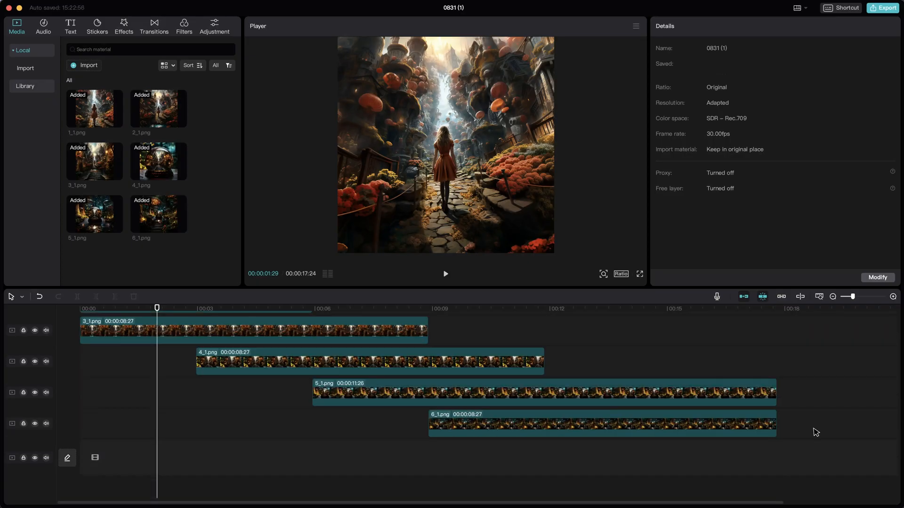
# Step: Merge the six selected clips into one compound clip and reverse its playback
pyautogui.rightClick(127, 348)
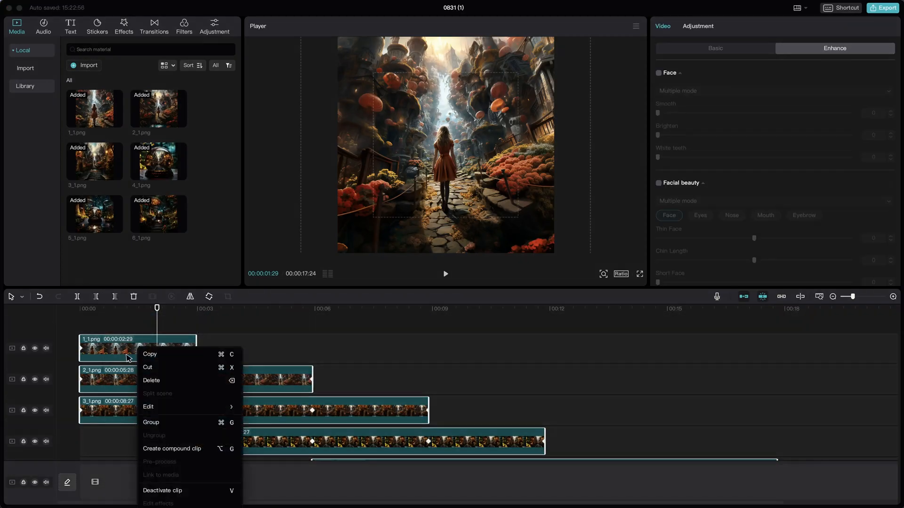
pyautogui.click(172, 448)
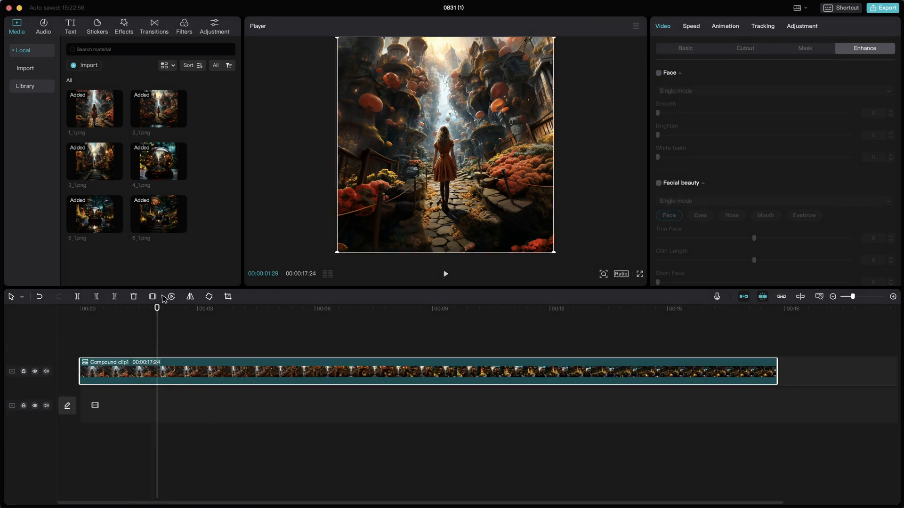
pyautogui.click(170, 297)
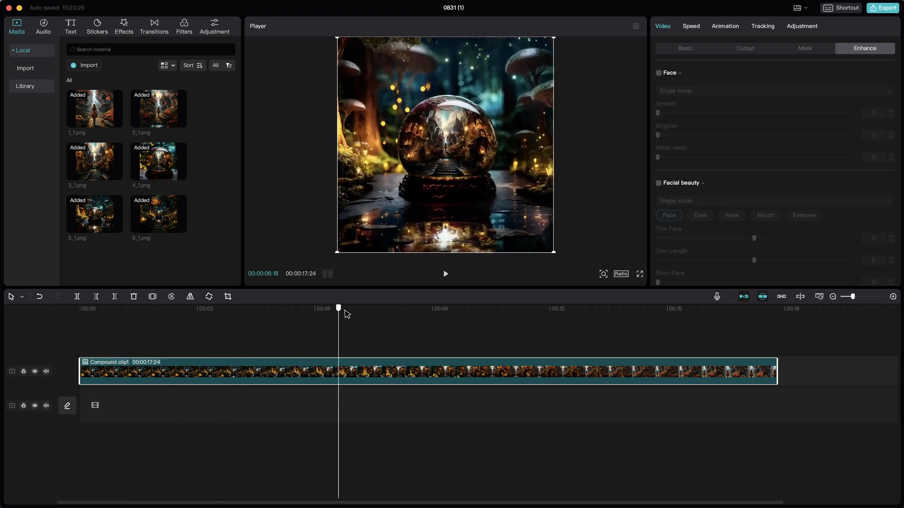
pyautogui.click(716, 309)
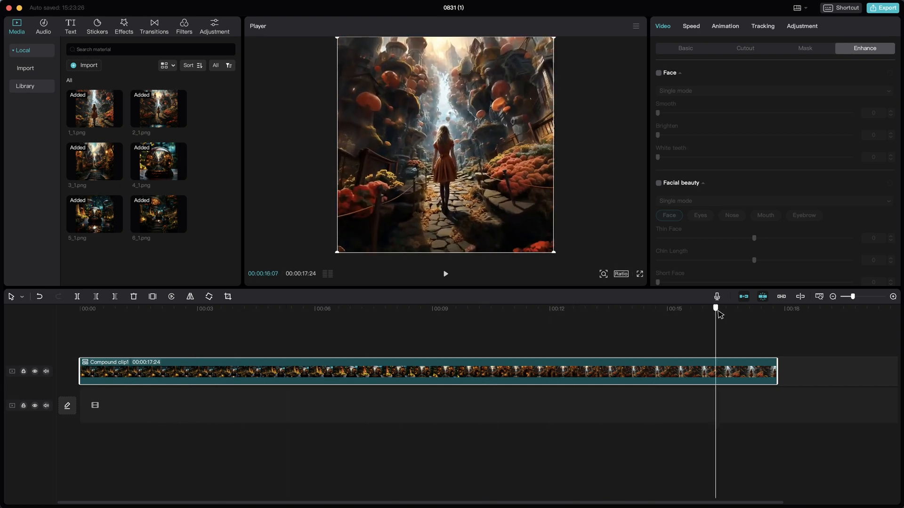
pyautogui.click(224, 309)
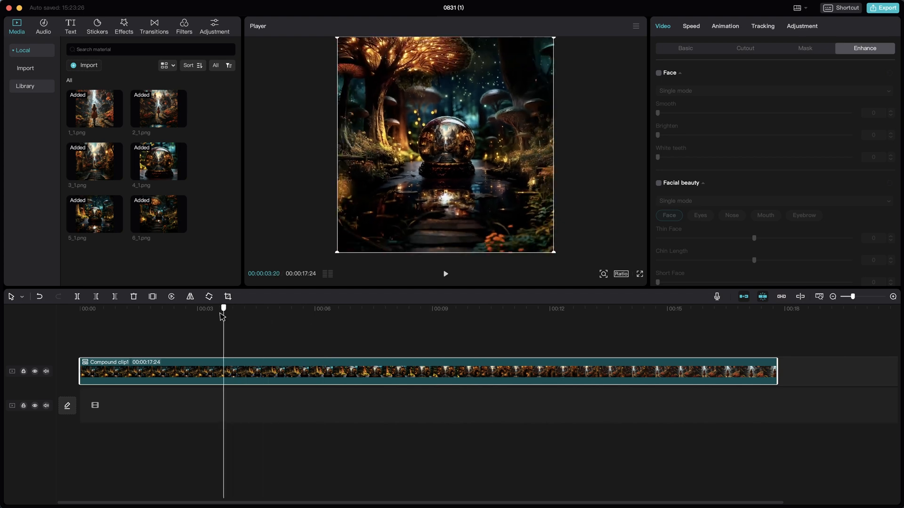
pyautogui.click(319, 309)
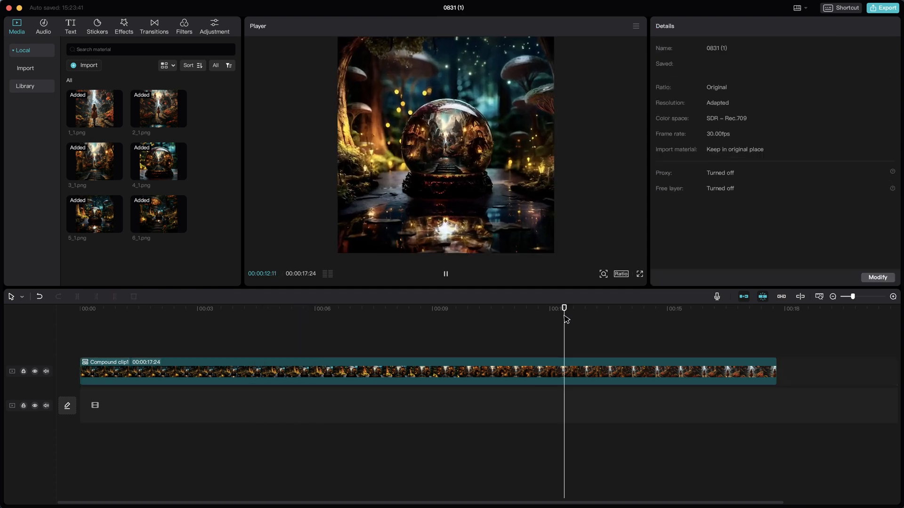
pyautogui.click(283, 309)
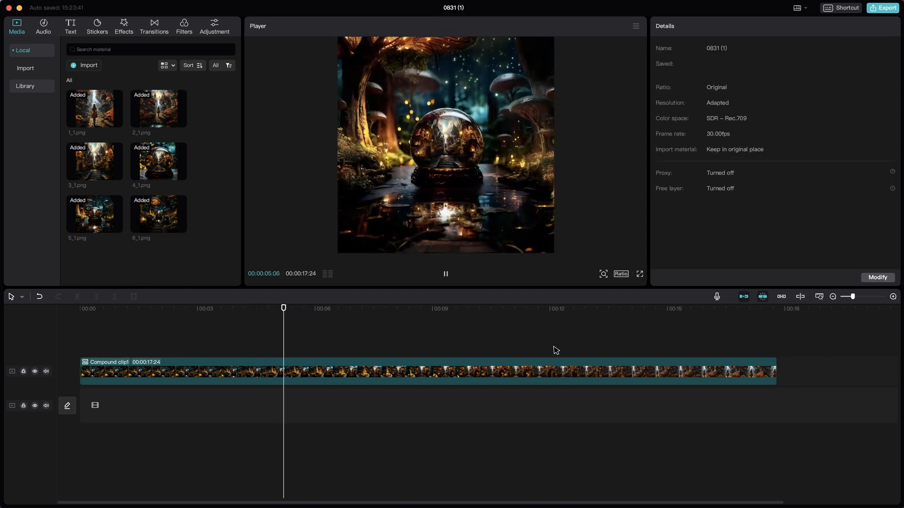